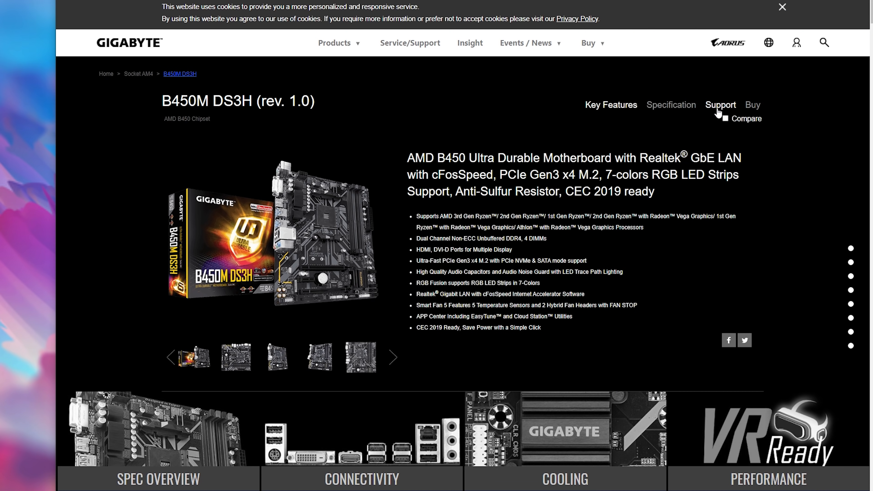
- Reach the AMD Chipset Driver entries in the B450M DS3H support downloads list
click(720, 104)
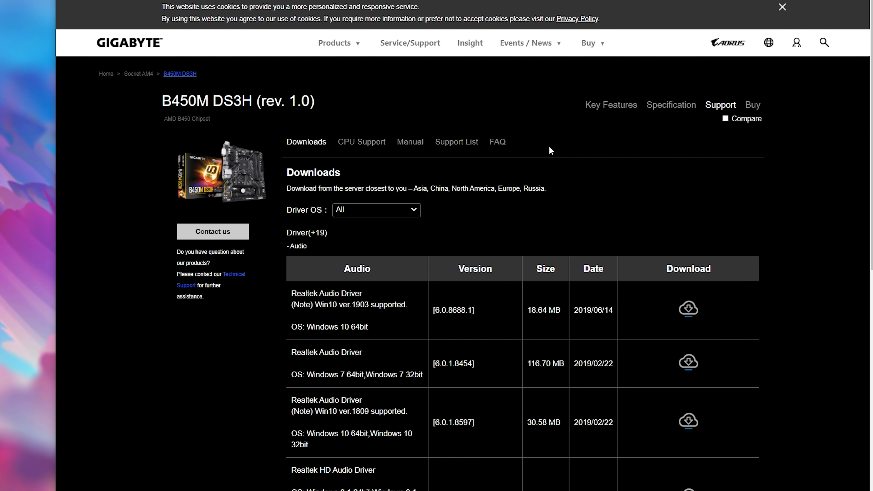
scroll(down, 3)
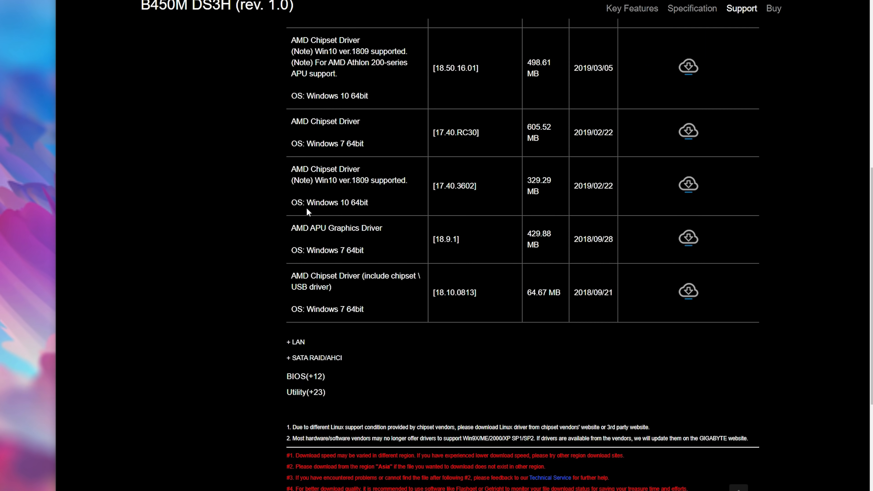
scroll(up, 3)
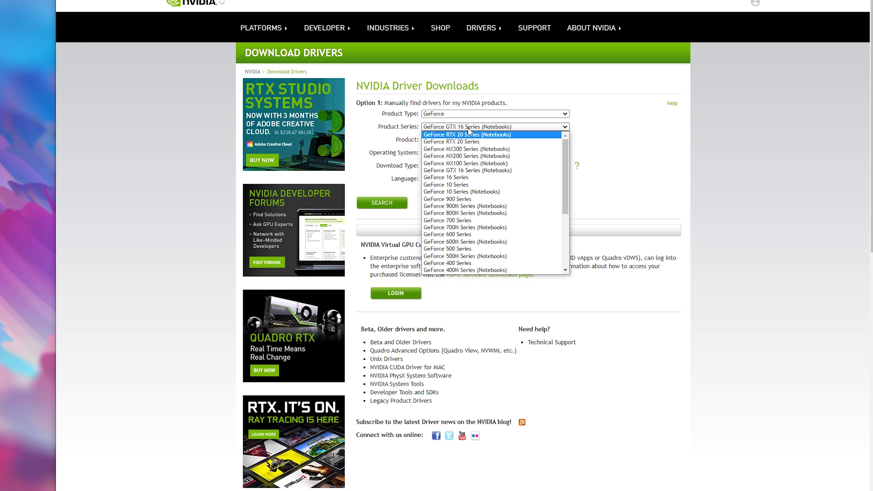
mouse_move(493, 159)
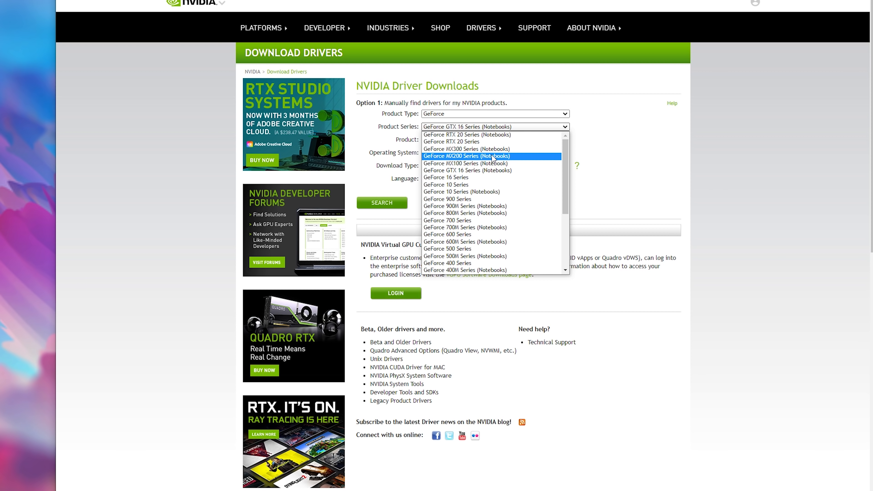
- Search the Game Ready driver for GeForce 16 Series GTX 1650 SUPER on Windows 10 64-bit
click(445, 178)
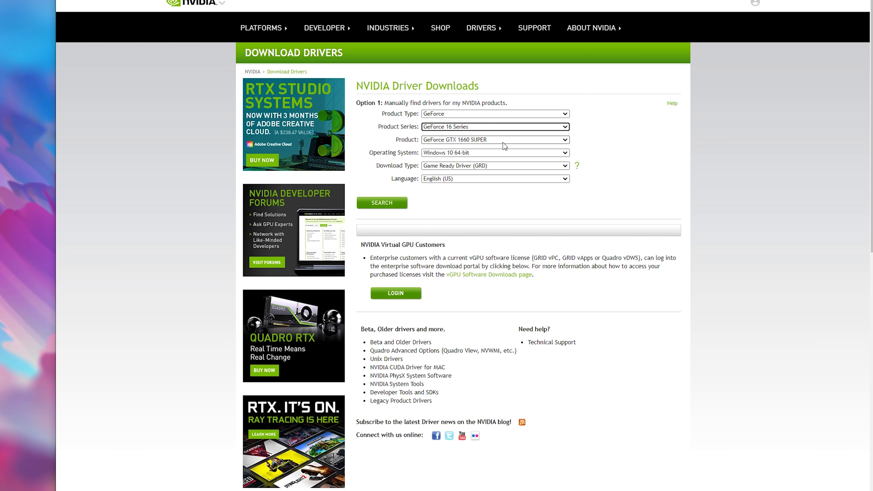
click(494, 140)
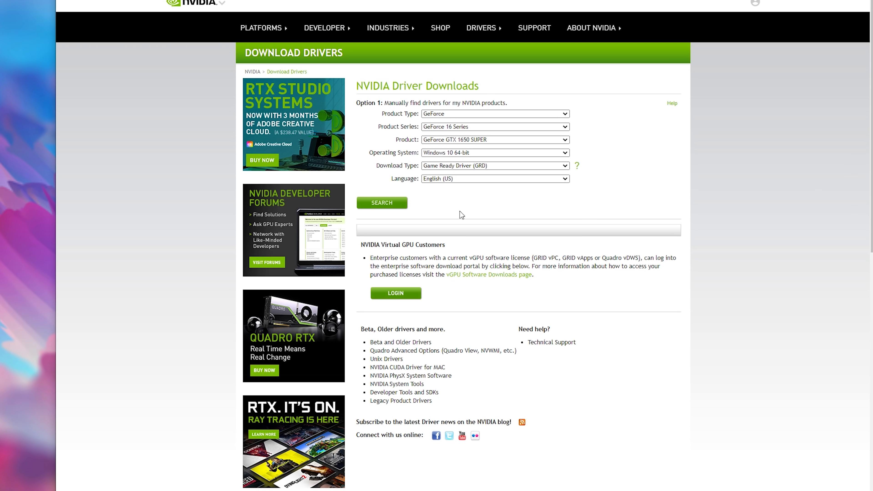
click(382, 203)
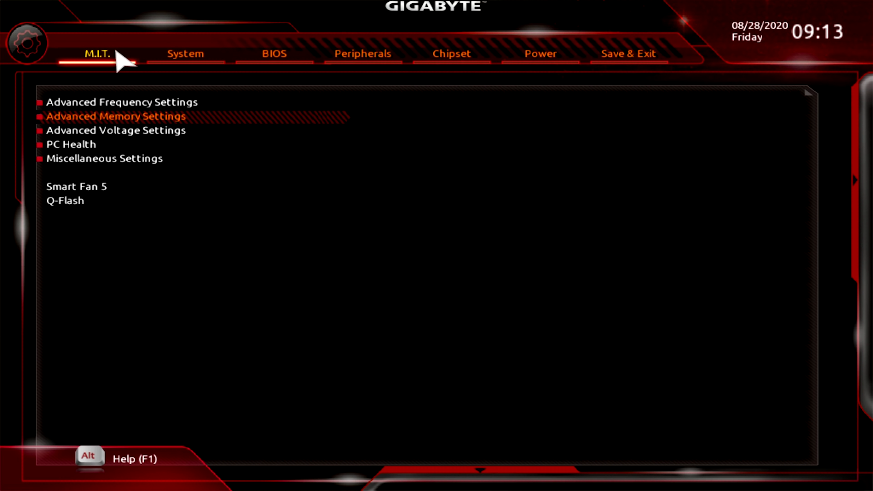
mouse_move(116, 118)
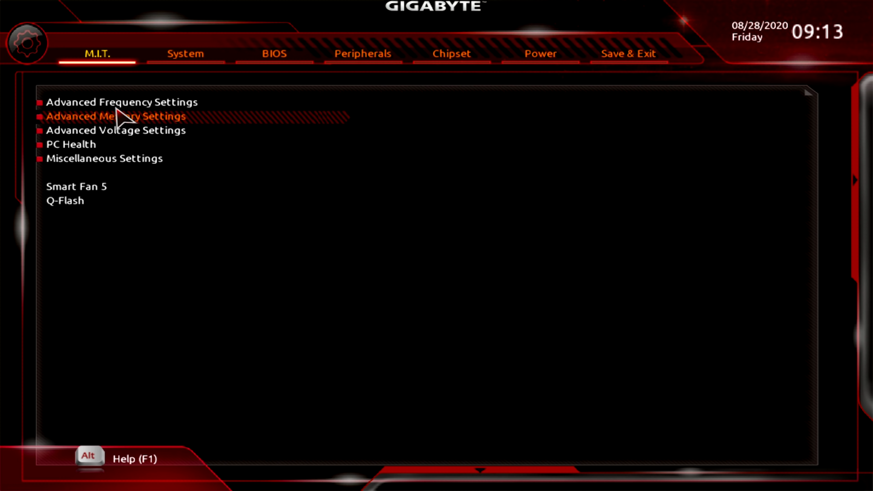
- Enable XMP Profile1 under M.I.T. memory settings and confirm Save & Exit with reset
click(274, 54)
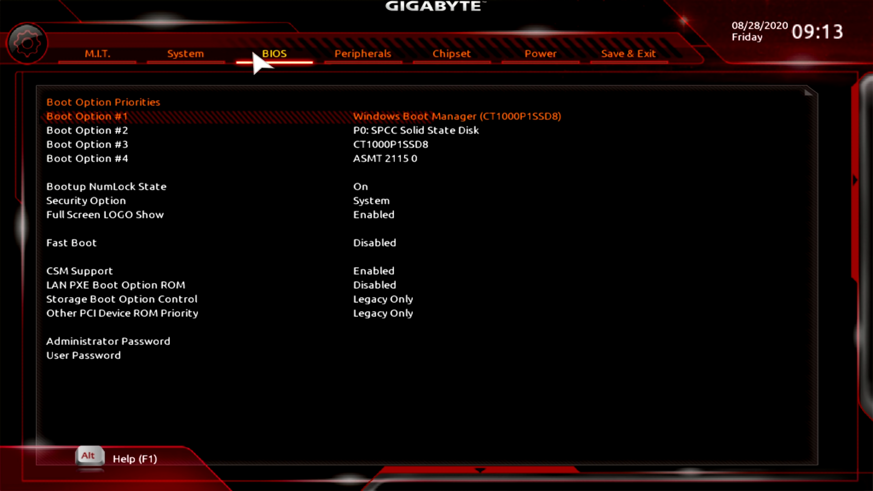
click(97, 54)
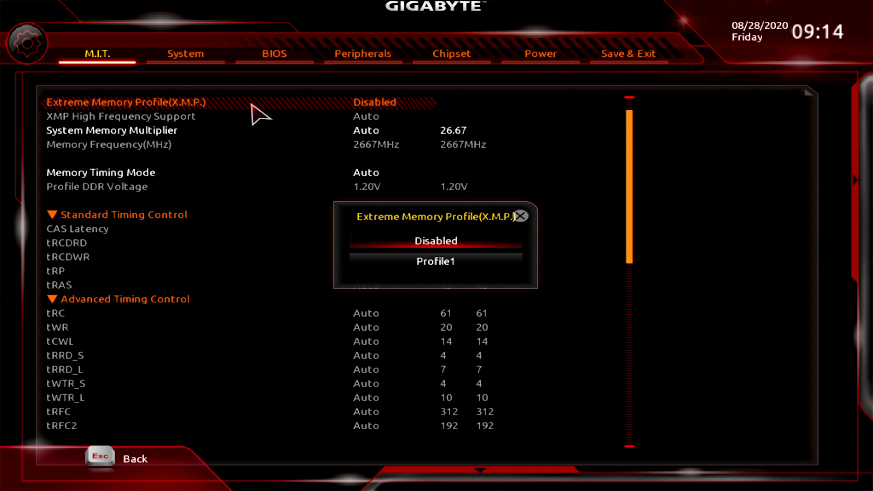
mouse_move(442, 266)
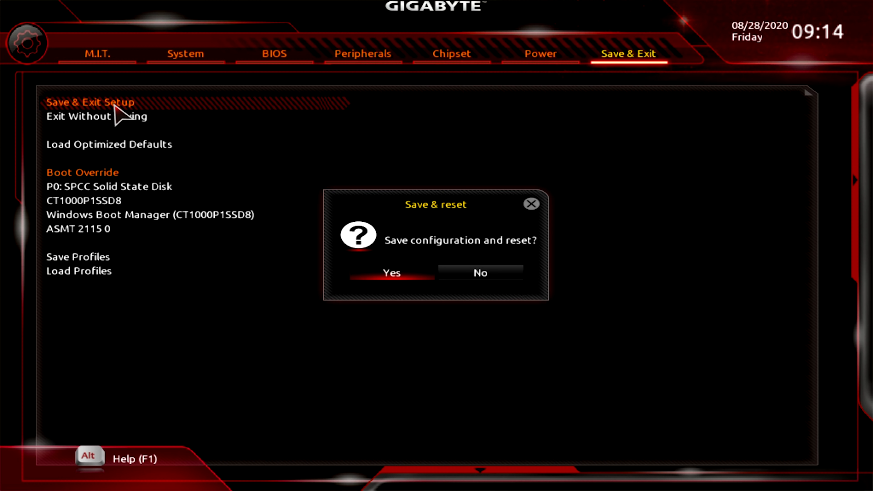
click(392, 273)
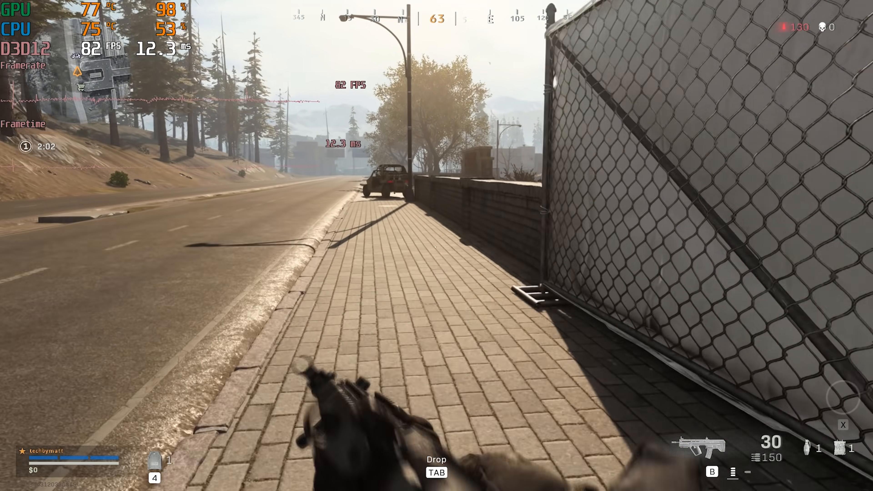
mouse_move(435, 246)
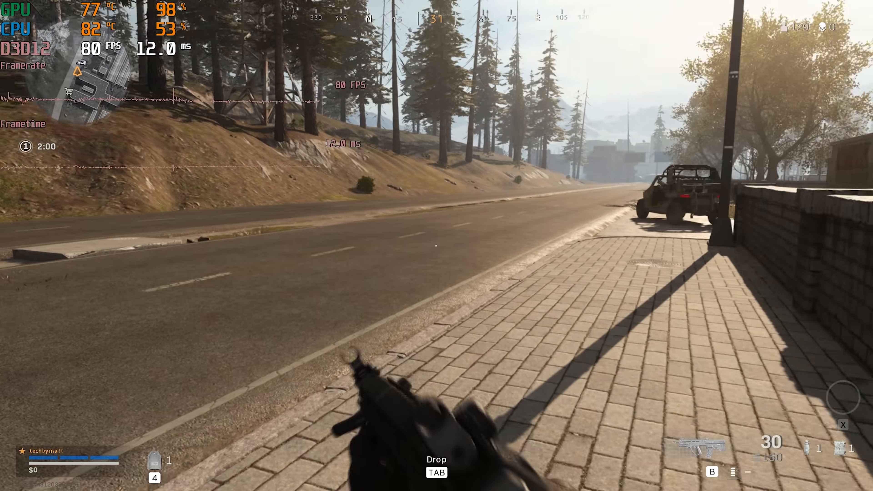